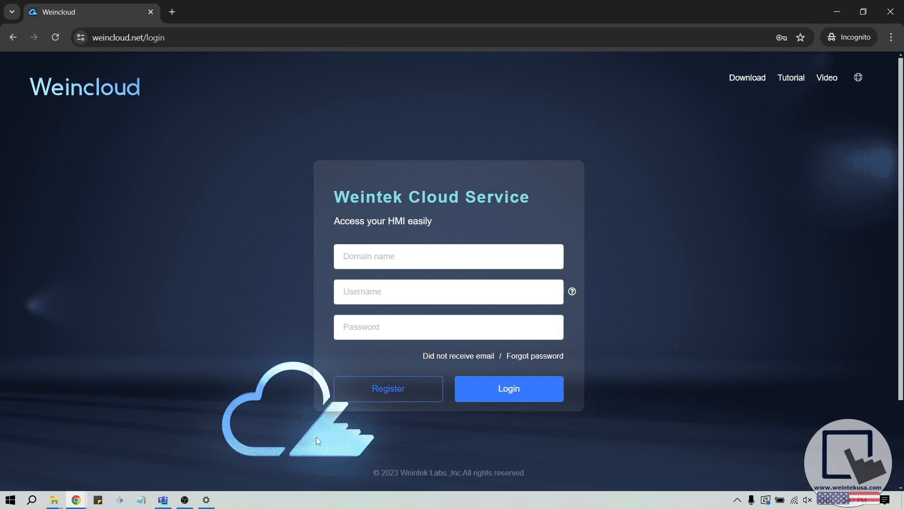
{"action": "mouse_move", "coordinate": [170, 82]}
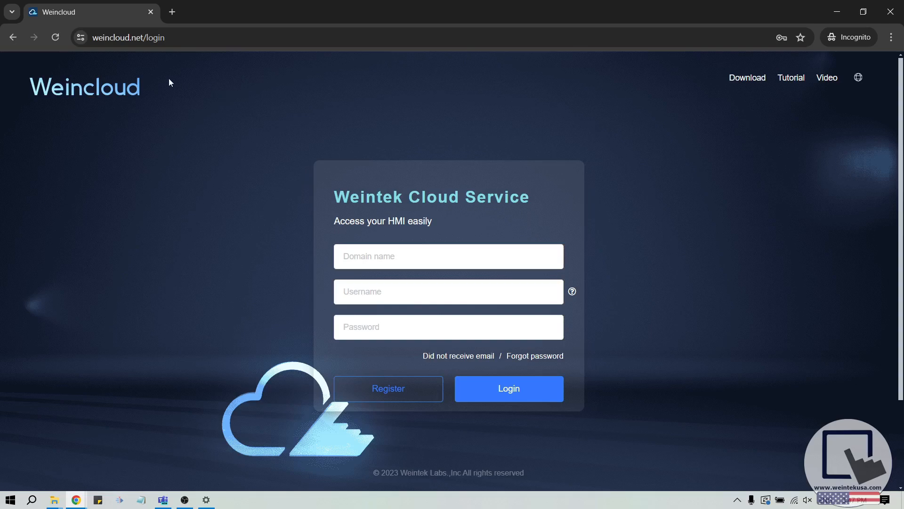
{"action": "mouse_move", "coordinate": [271, 154]}
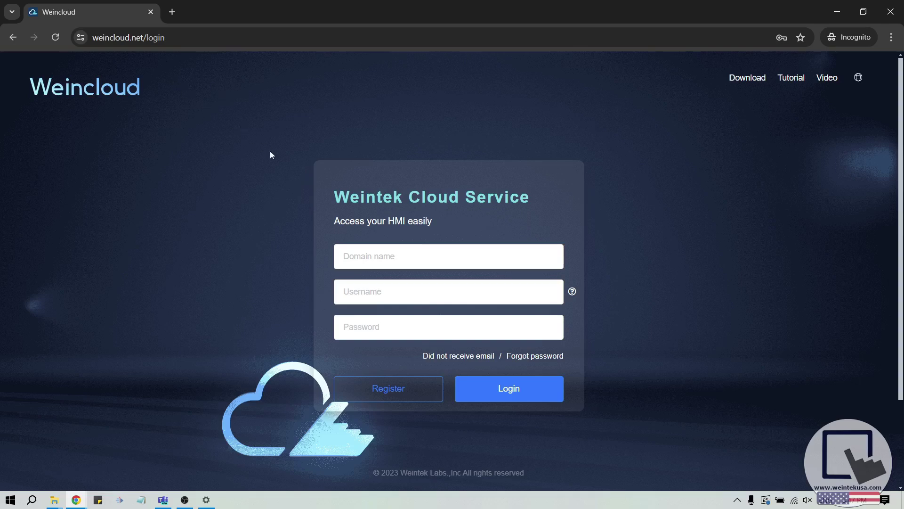
{"action": "mouse_move", "coordinate": [347, 392]}
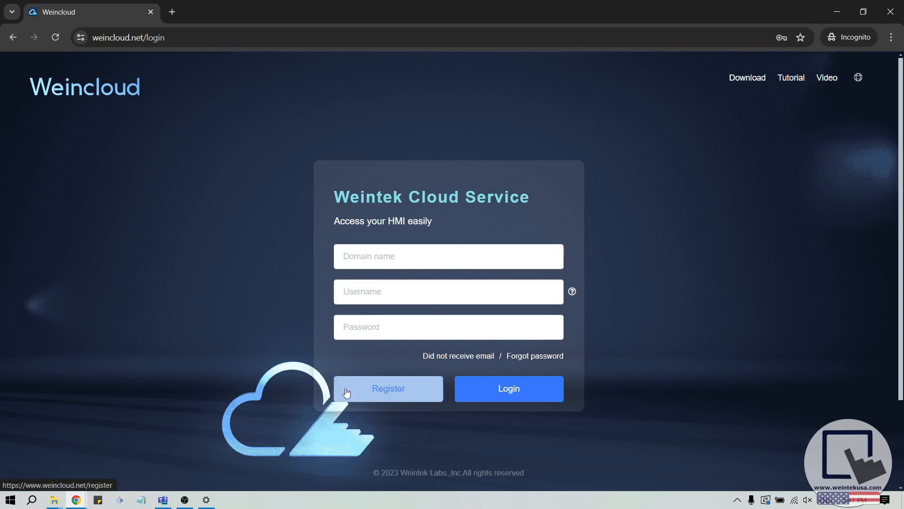
{"action": "mouse_move", "coordinate": [351, 389]}
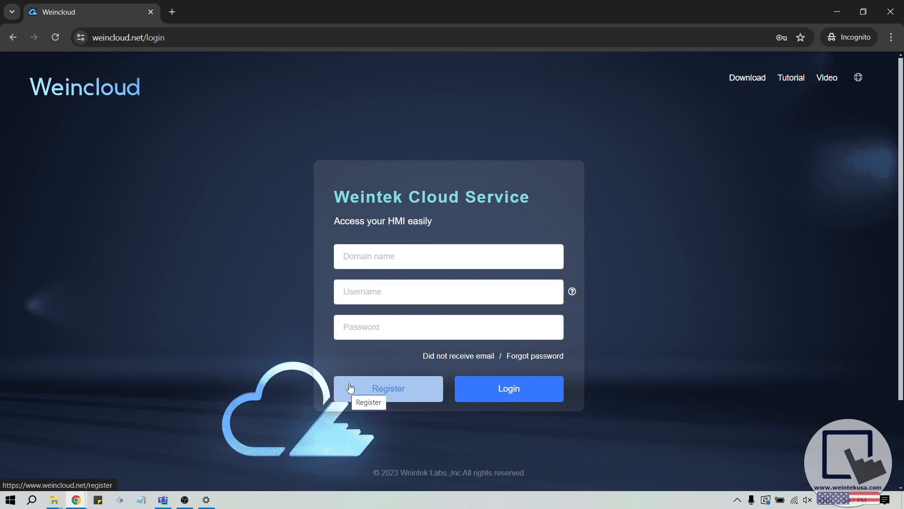
Step: Sign in to Weincloud using the browser's saved domain, username and password
{"action": "left_click", "coordinate": [448, 256]}
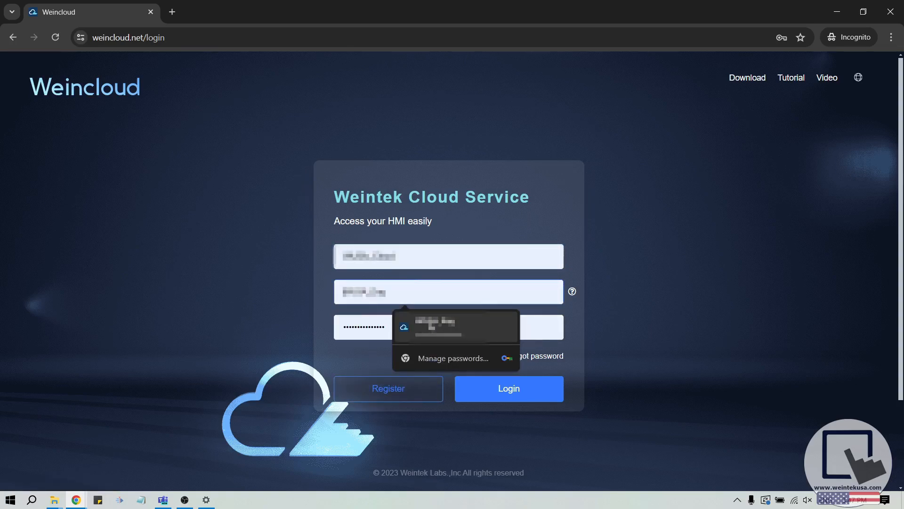
{"action": "left_click", "coordinate": [509, 388]}
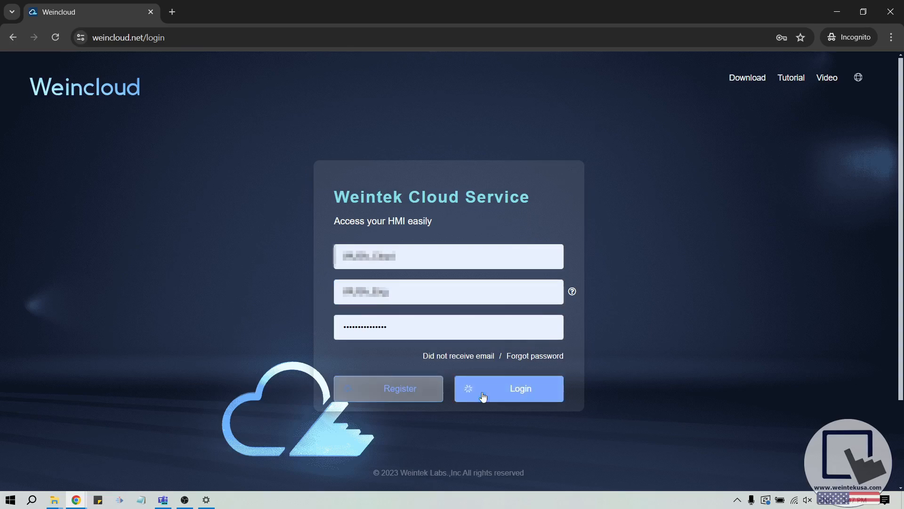
Step: Complete the sign-in and go to the domain's User management list
{"action": "left_click", "coordinate": [520, 388]}
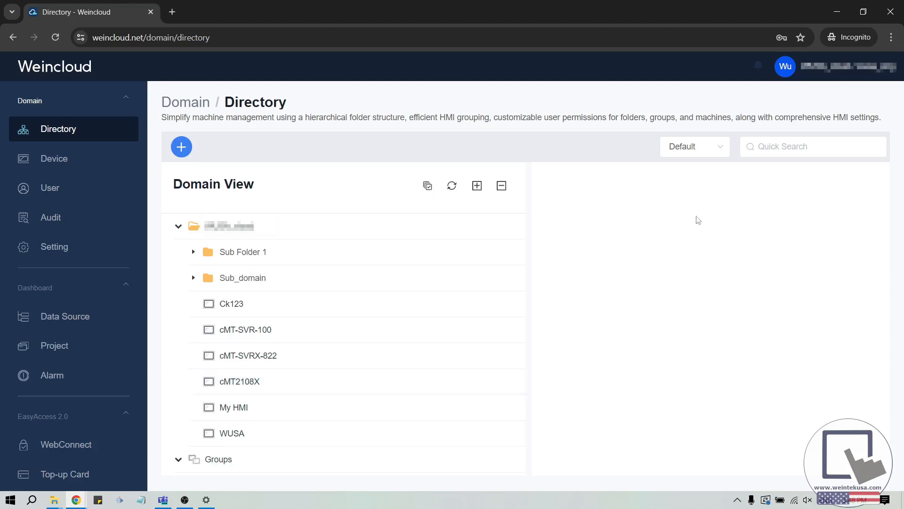
{"action": "mouse_move", "coordinate": [850, 77]}
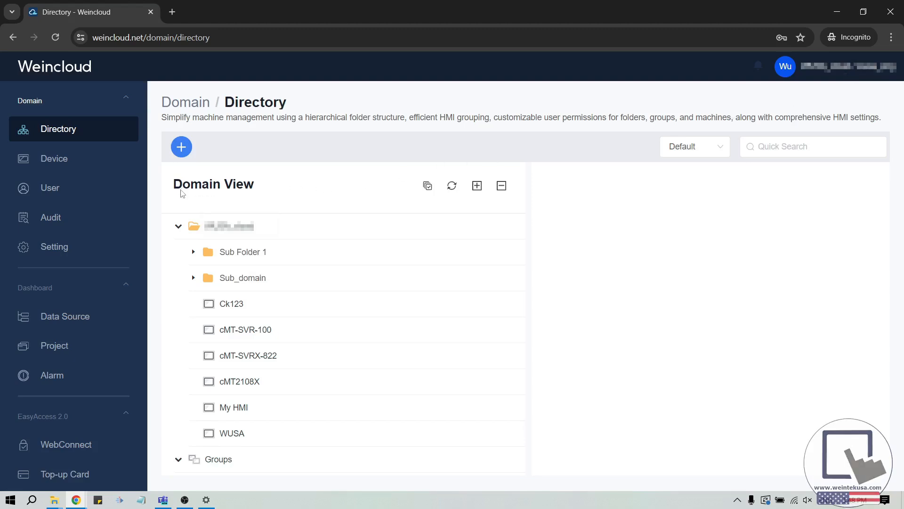
{"action": "left_click", "coordinate": [50, 188]}
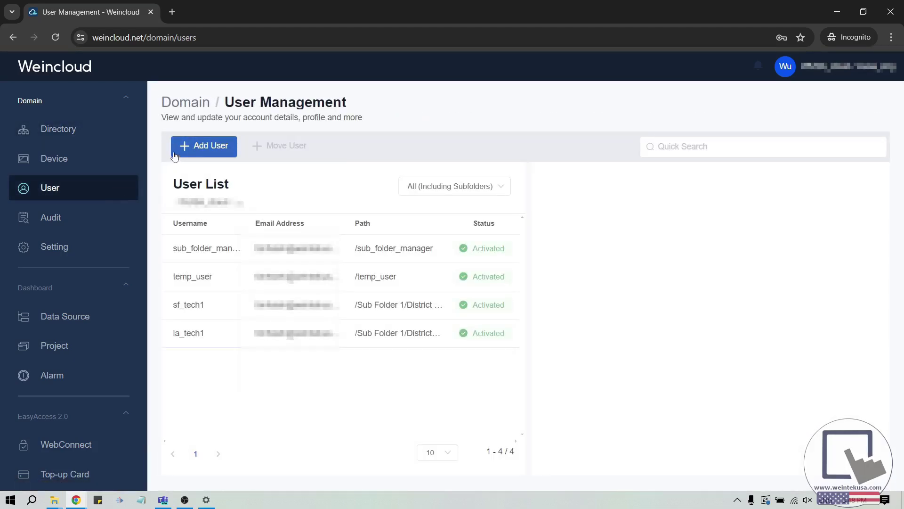
Step: Create a new domain user test_1 with password, email and company Weintek USA
{"action": "left_click", "coordinate": [204, 146]}
{"action": "type", "text": "test_1"}
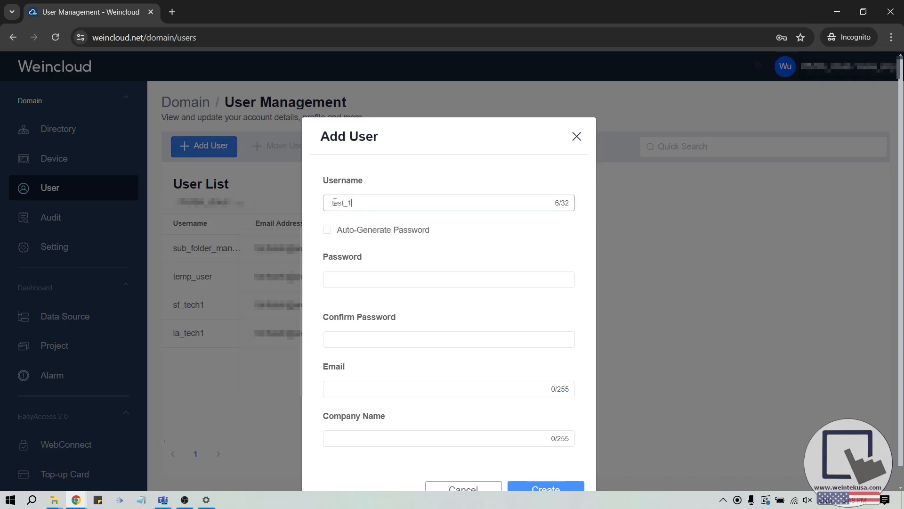
{"action": "left_click", "coordinate": [449, 279]}
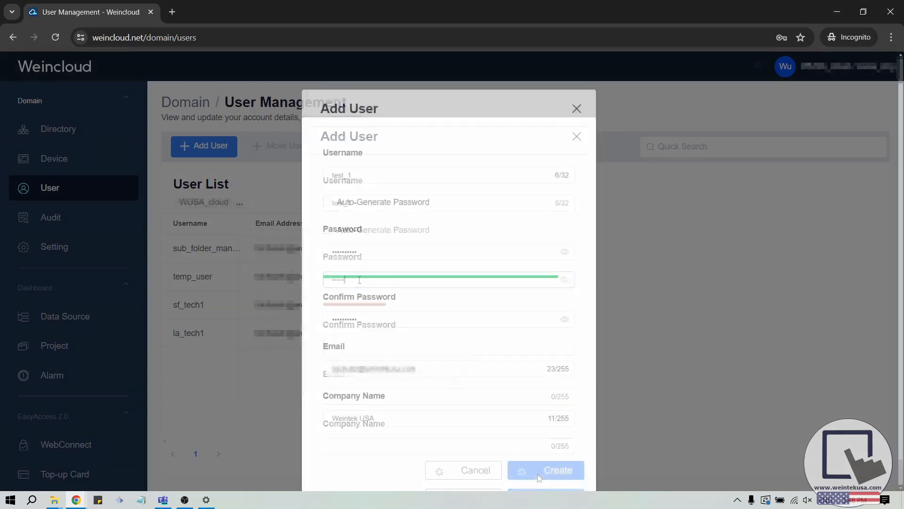
{"action": "left_click", "coordinate": [546, 469]}
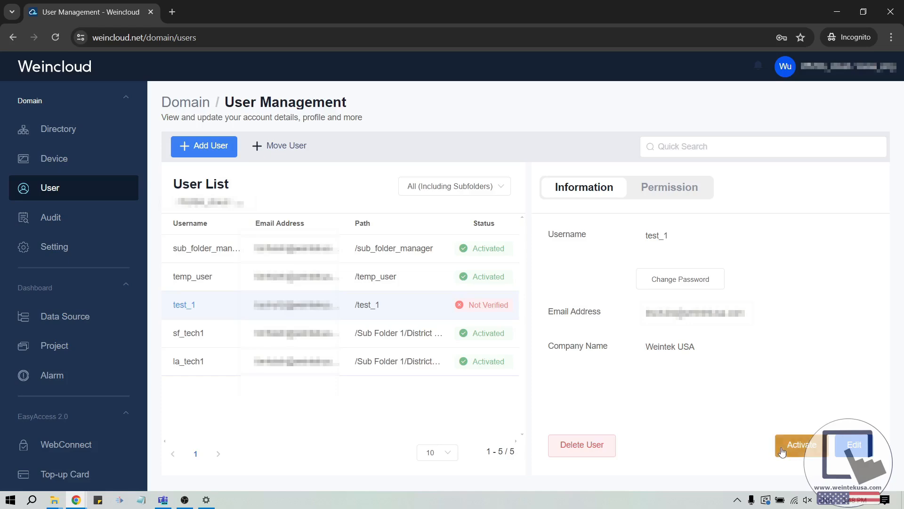
Step: Activate the test_1 account and confirm, changing its status to Activated
{"action": "left_click", "coordinate": [801, 444]}
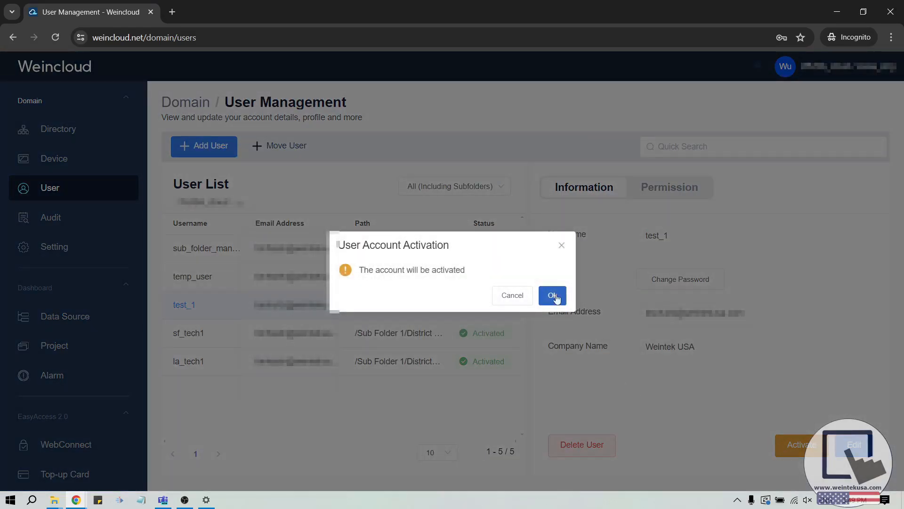
{"action": "left_click", "coordinate": [552, 294]}
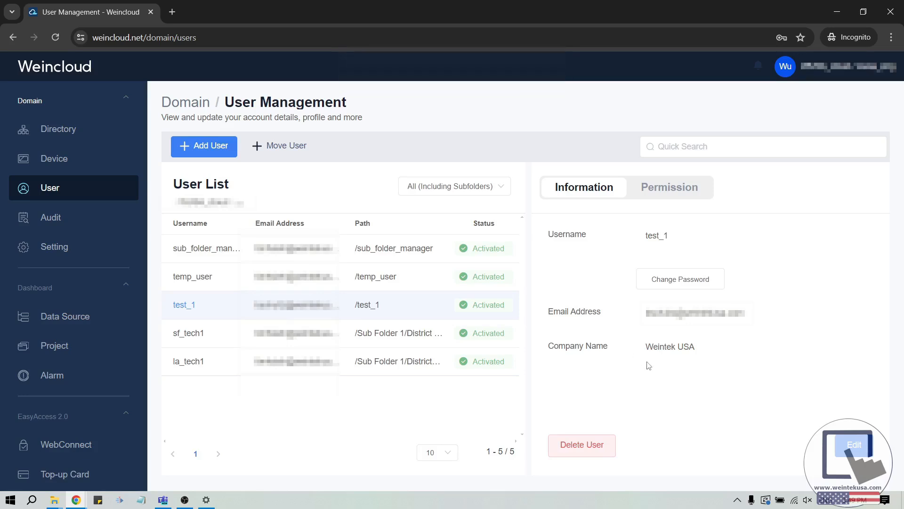
{"action": "mouse_move", "coordinate": [605, 449]}
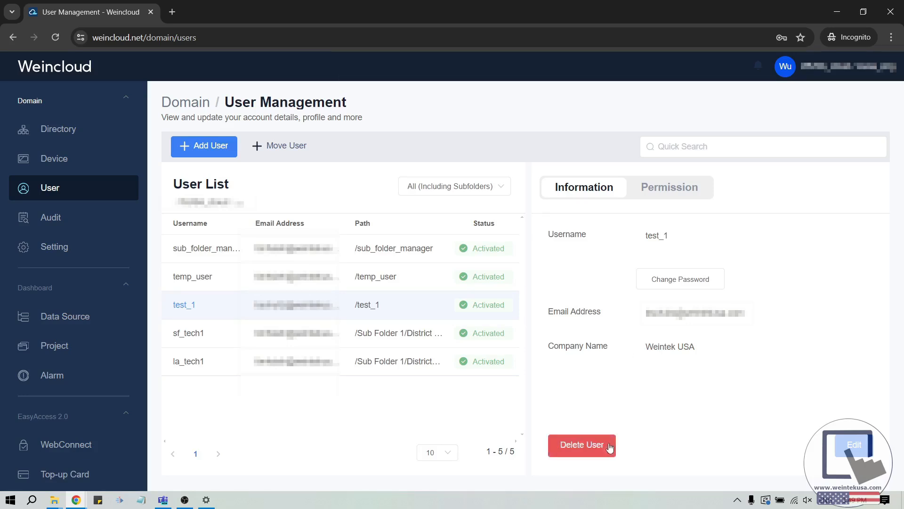
{"action": "mouse_move", "coordinate": [755, 437]}
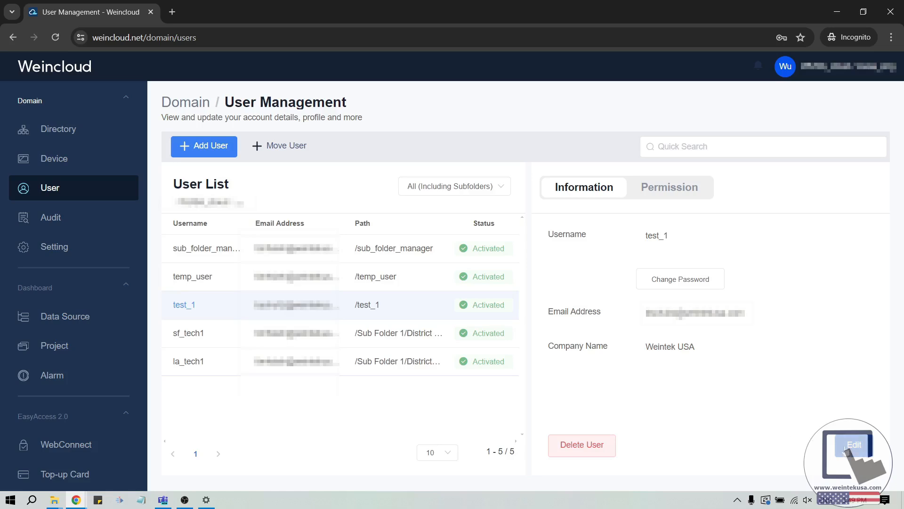
{"action": "mouse_move", "coordinate": [706, 391]}
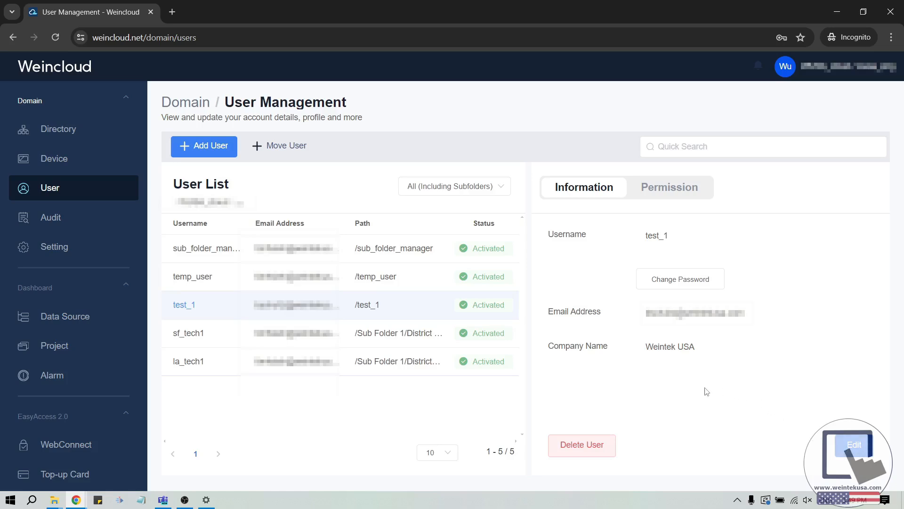
{"action": "mouse_move", "coordinate": [683, 199]}
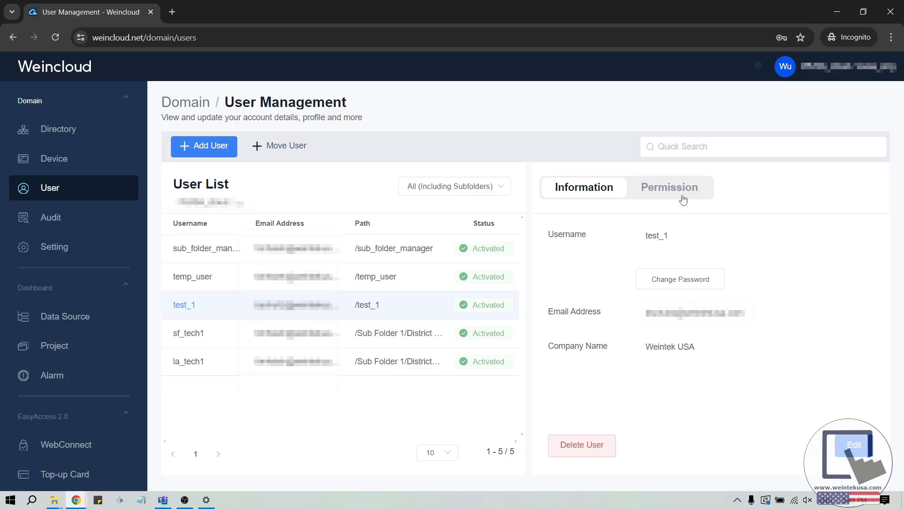
Step: Review test_1's permission settings and cancel editing, leaving Superuser and Dashboard Basic unallowed
{"action": "left_click", "coordinate": [669, 186]}
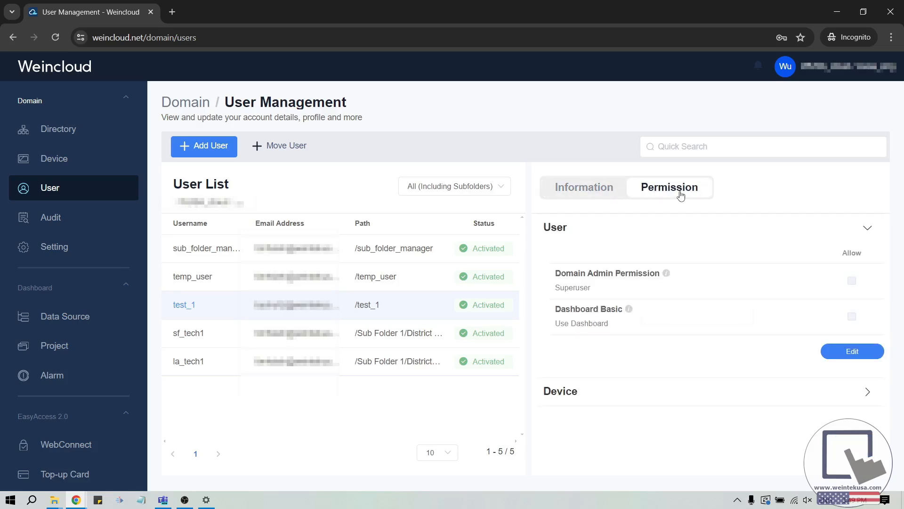
{"action": "mouse_move", "coordinate": [685, 257]}
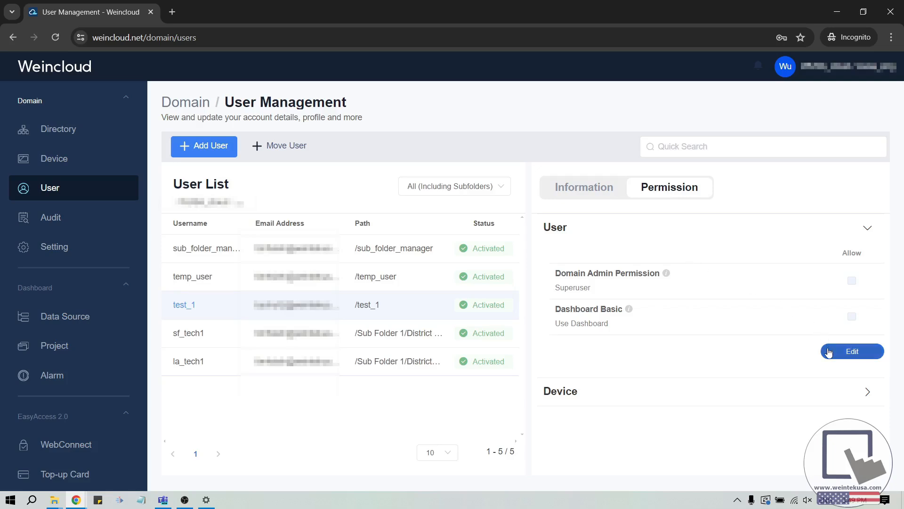
{"action": "left_click", "coordinate": [852, 350]}
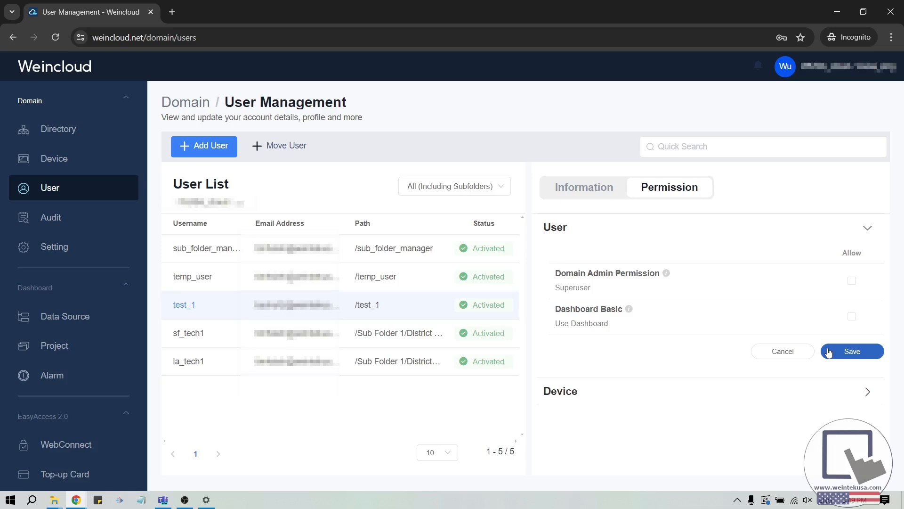
{"action": "mouse_move", "coordinate": [698, 338]}
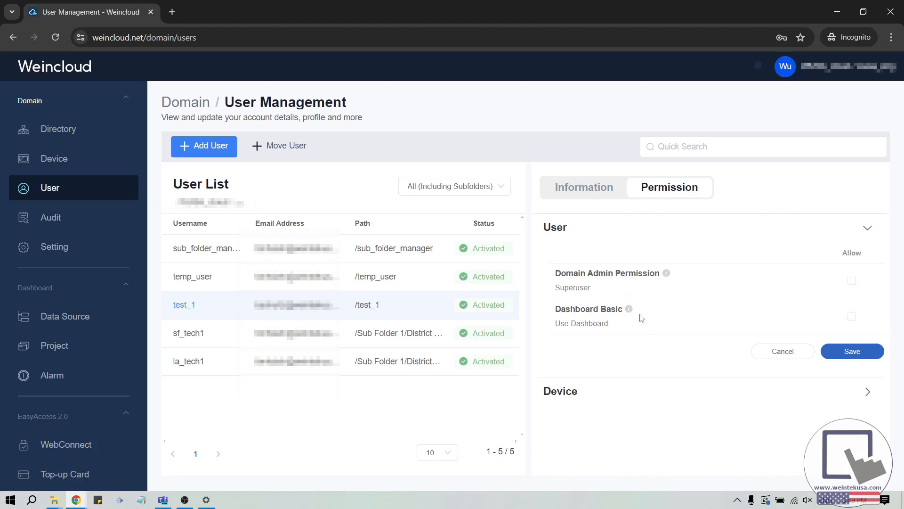
{"action": "mouse_move", "coordinate": [629, 309]}
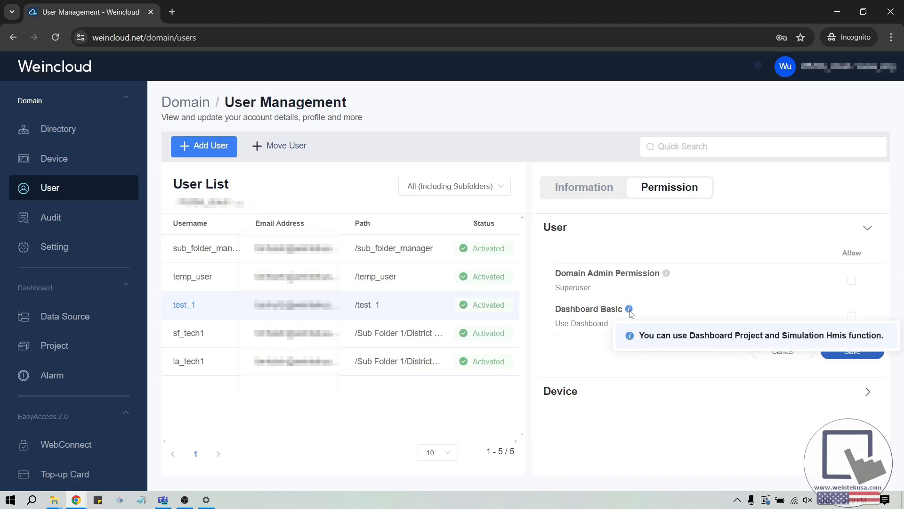
{"action": "mouse_move", "coordinate": [675, 356]}
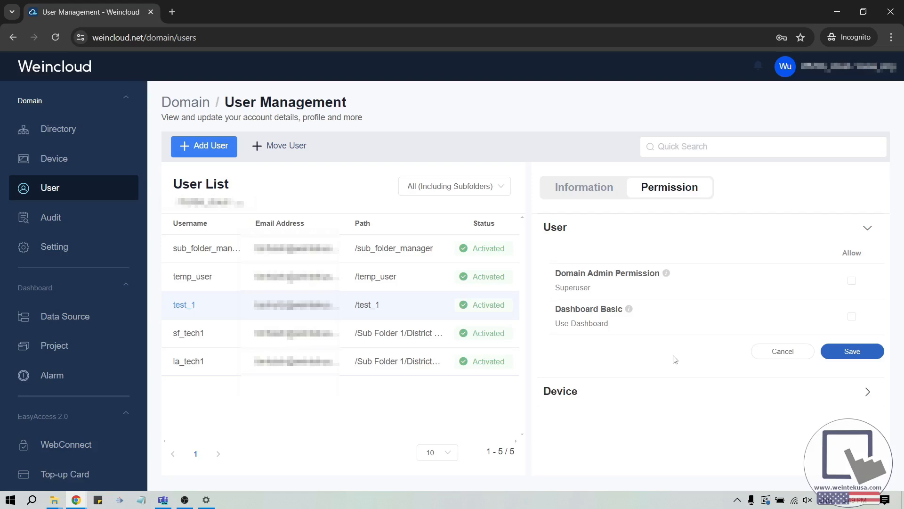
{"action": "mouse_move", "coordinate": [724, 348]}
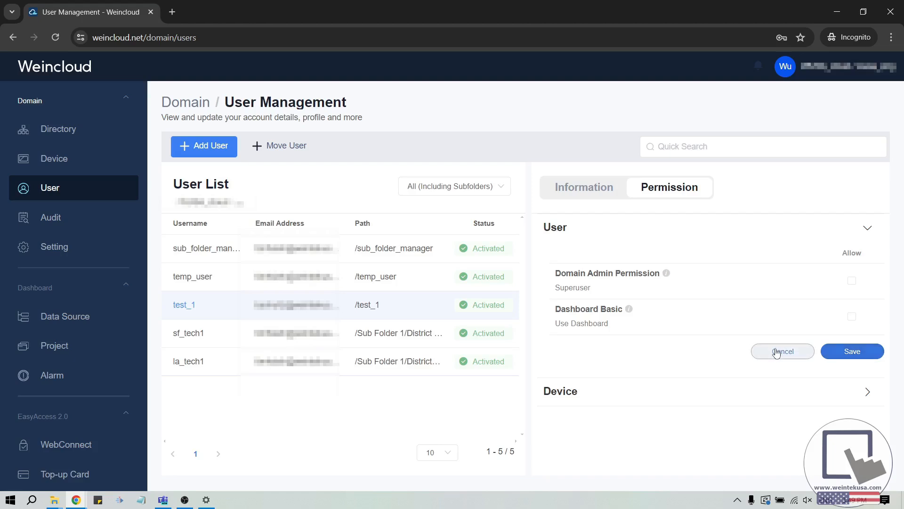
{"action": "left_click", "coordinate": [783, 351]}
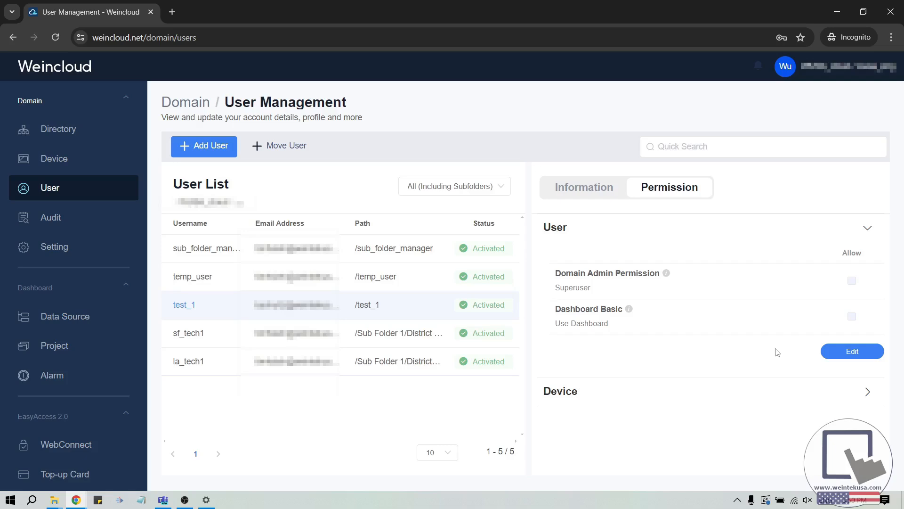
{"action": "mouse_move", "coordinate": [456, 305]}
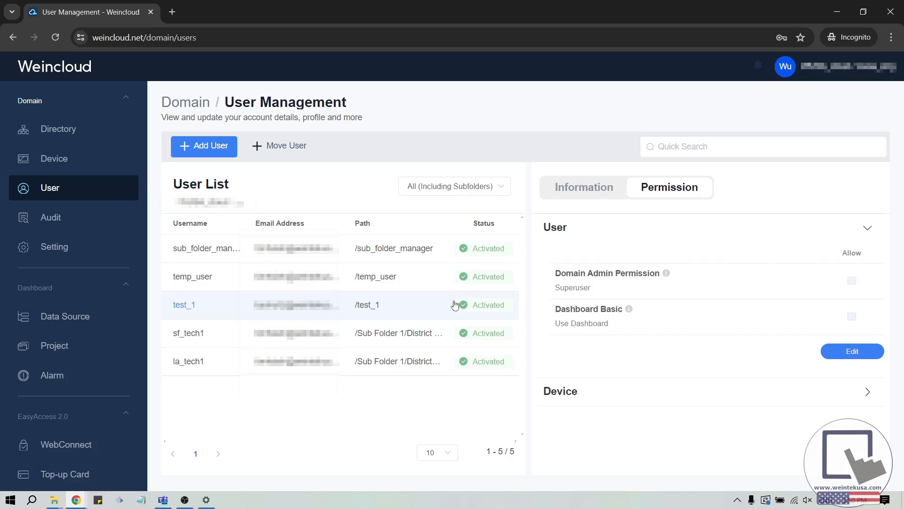
{"action": "mouse_move", "coordinate": [103, 128]}
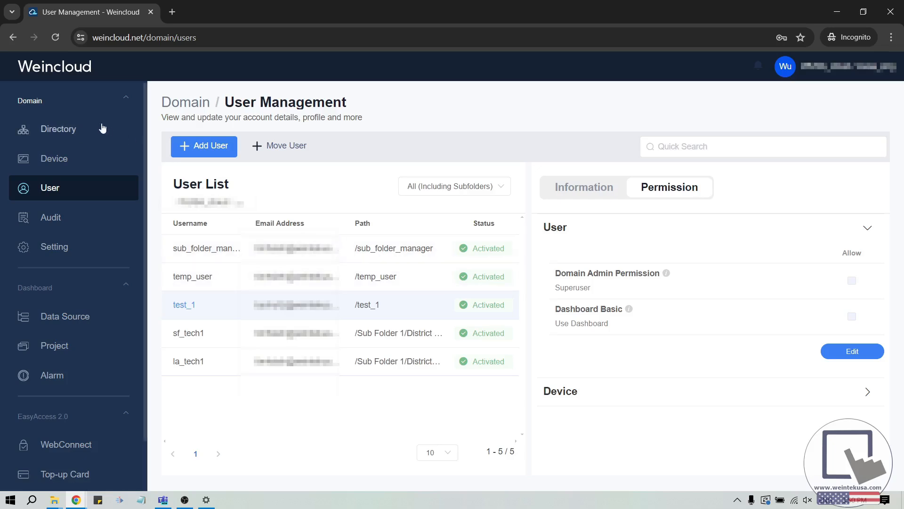
Step: Add test_1 to the Sub_domain folder with HMI Basic and Dashboard View permissions and save
{"action": "left_click", "coordinate": [59, 129]}
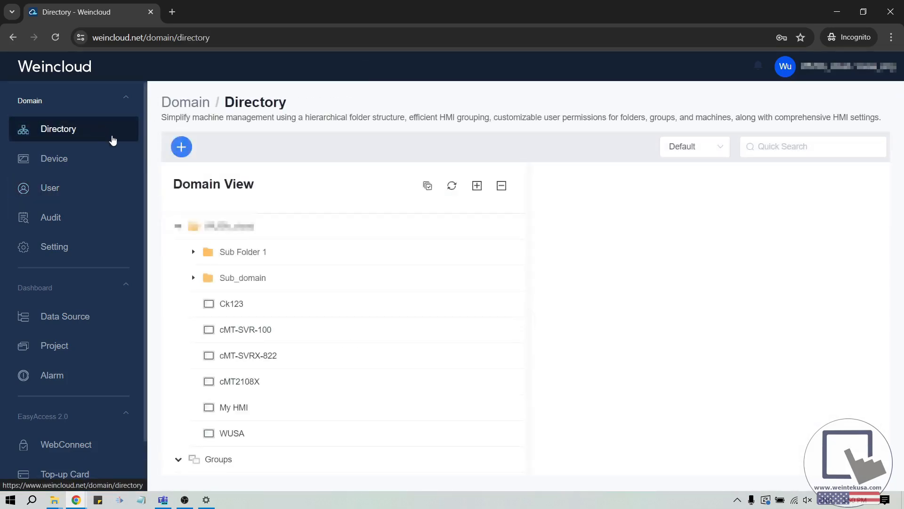
{"action": "mouse_move", "coordinate": [224, 349]}
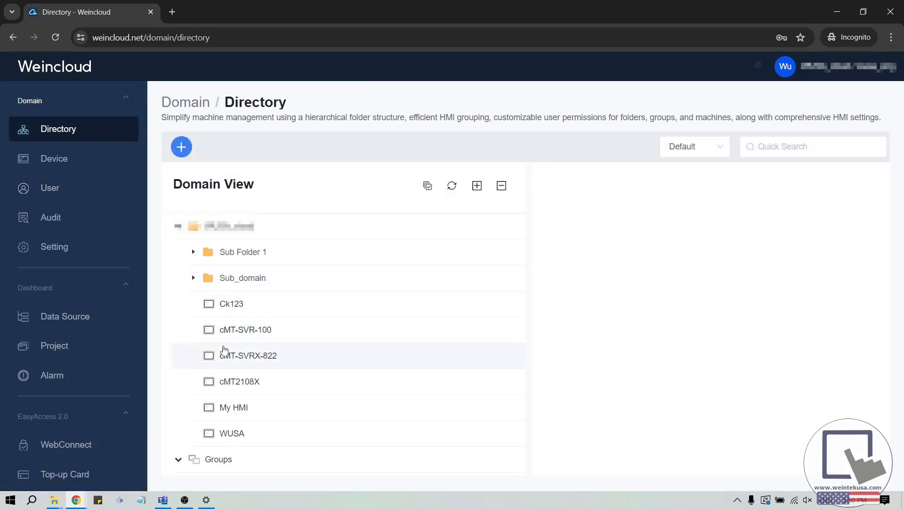
{"action": "left_click", "coordinate": [244, 278]}
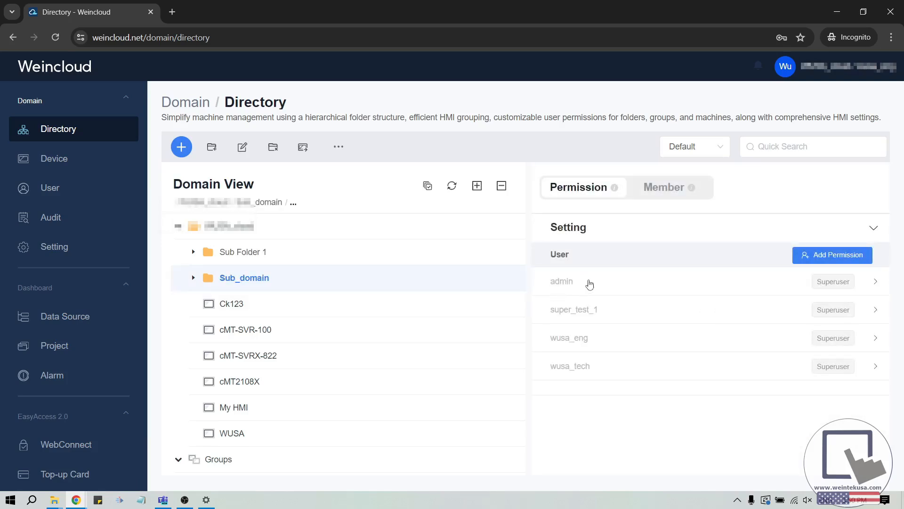
{"action": "mouse_move", "coordinate": [833, 255]}
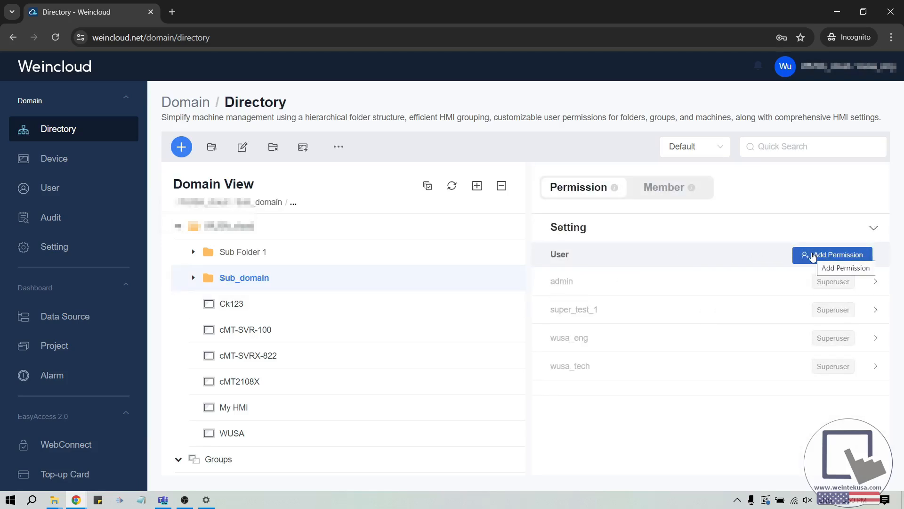
{"action": "left_click", "coordinate": [833, 254]}
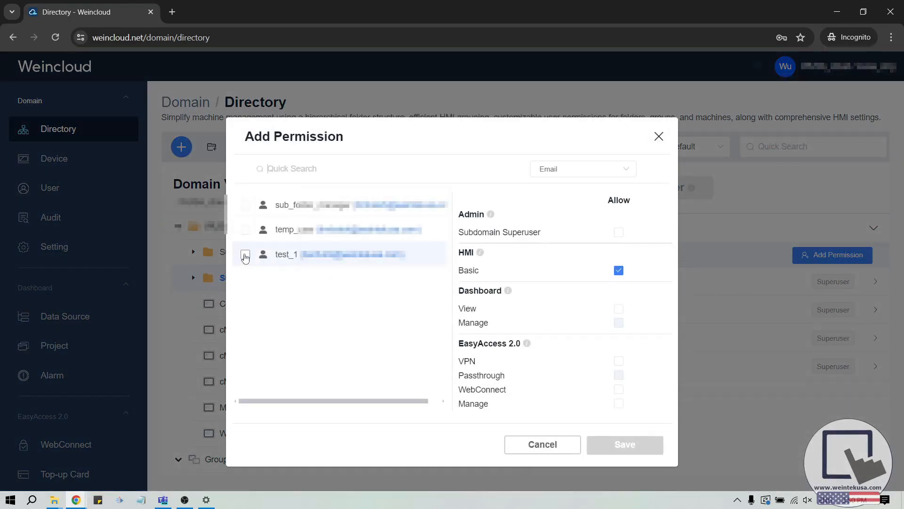
{"action": "left_click", "coordinate": [244, 254]}
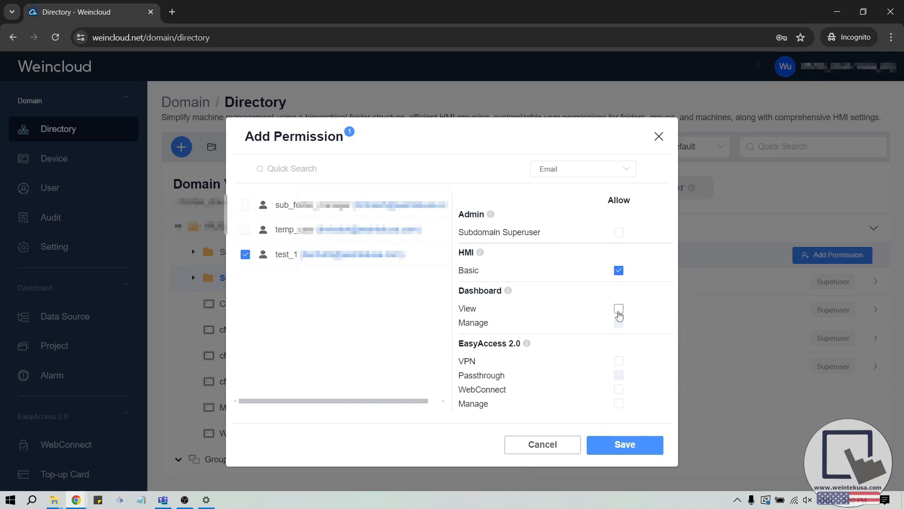
{"action": "left_click", "coordinate": [619, 308]}
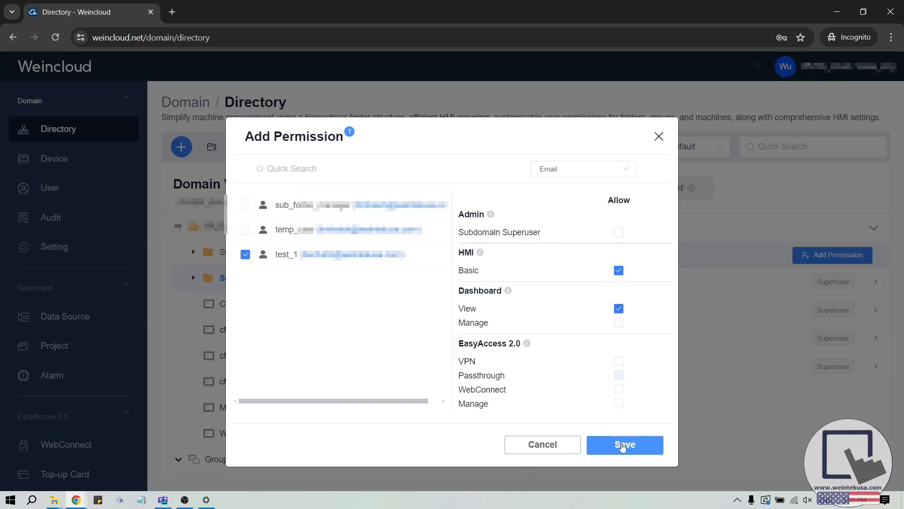
{"action": "left_click", "coordinate": [624, 444]}
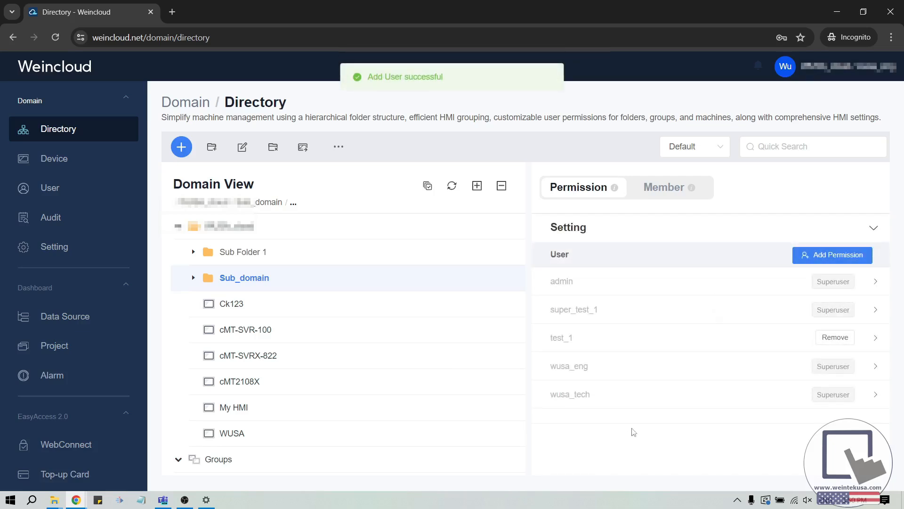
{"action": "mouse_move", "coordinate": [194, 282]}
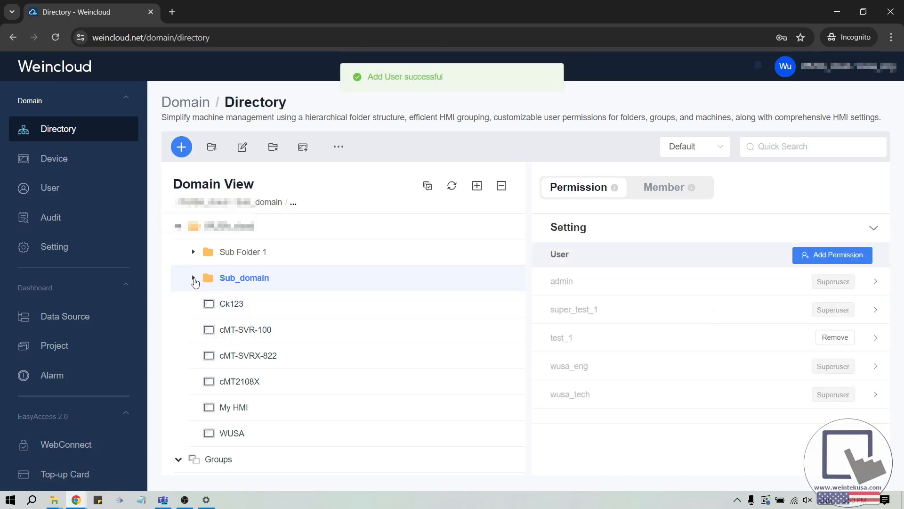
Step: On device HMI-C502 in Sub_domain, allow test_1 EasyAccess 2.0 VPN and save
{"action": "left_click", "coordinate": [194, 277]}
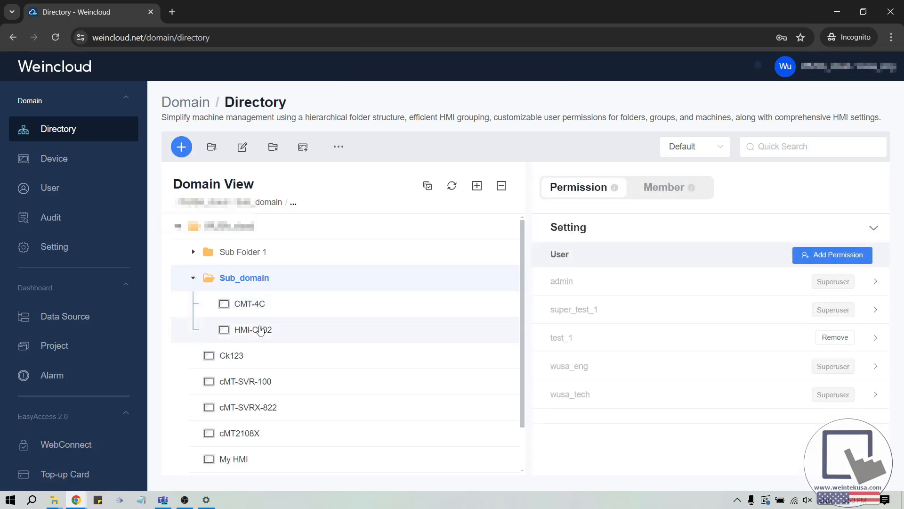
{"action": "mouse_move", "coordinate": [275, 330]}
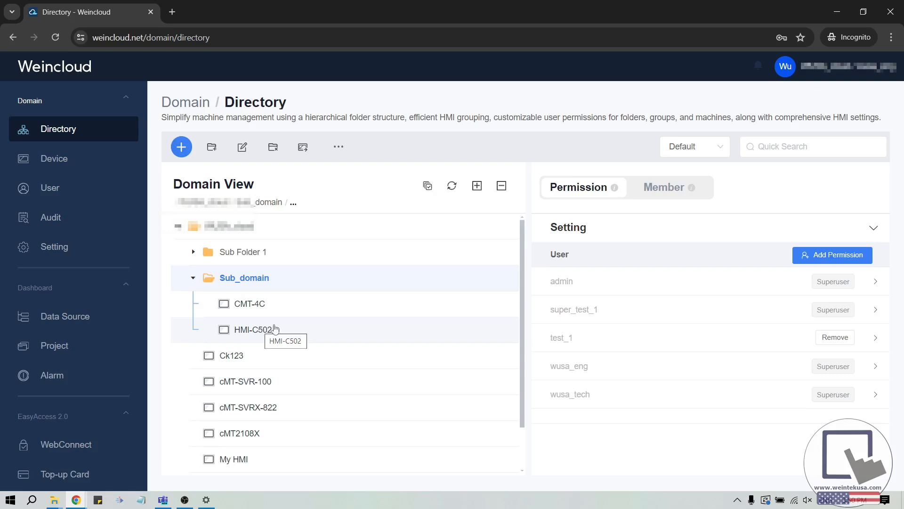
{"action": "left_click", "coordinate": [253, 330]}
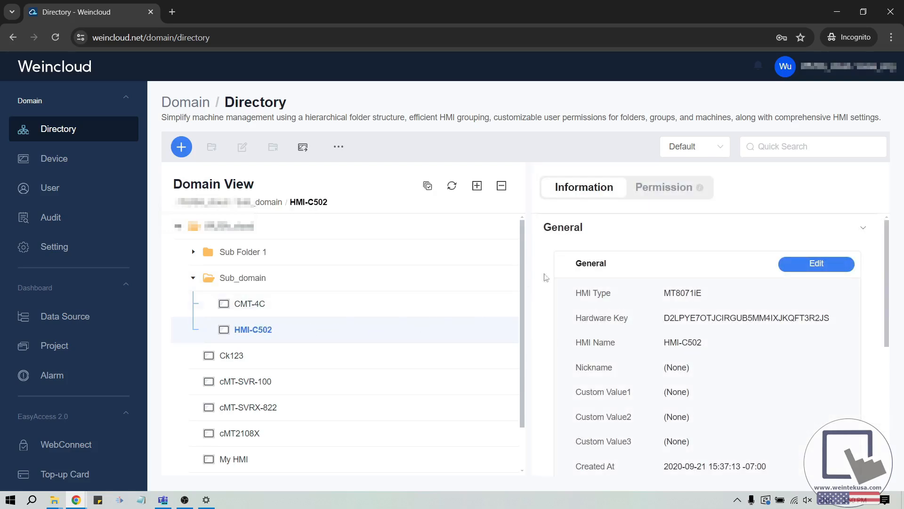
{"action": "left_click", "coordinate": [663, 187]}
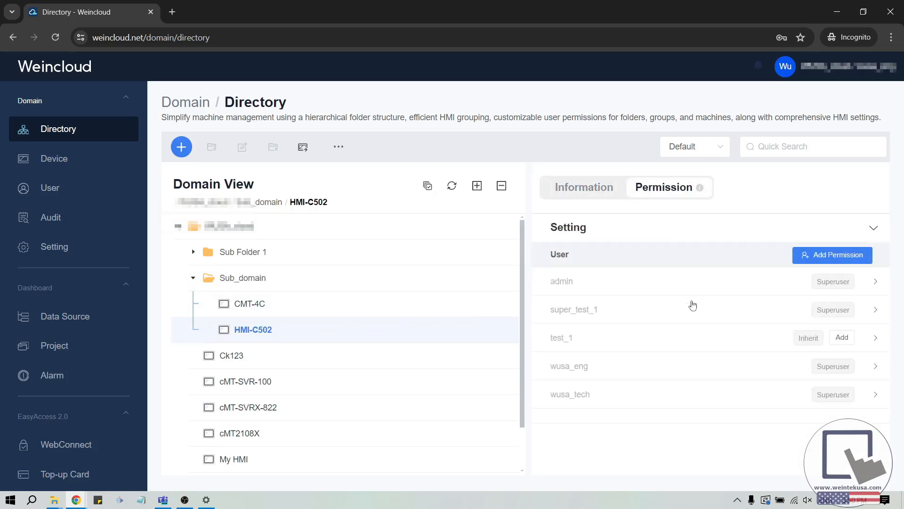
{"action": "mouse_move", "coordinate": [842, 339]}
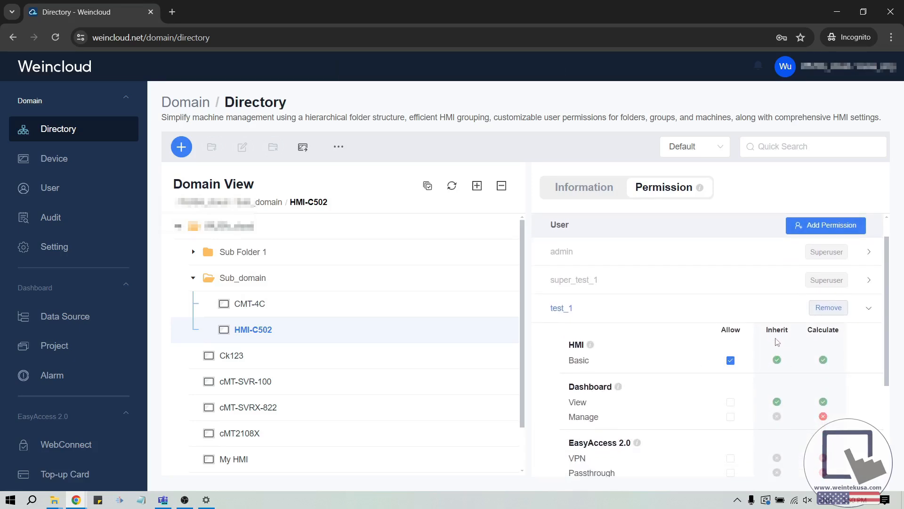
{"action": "mouse_move", "coordinate": [827, 341]}
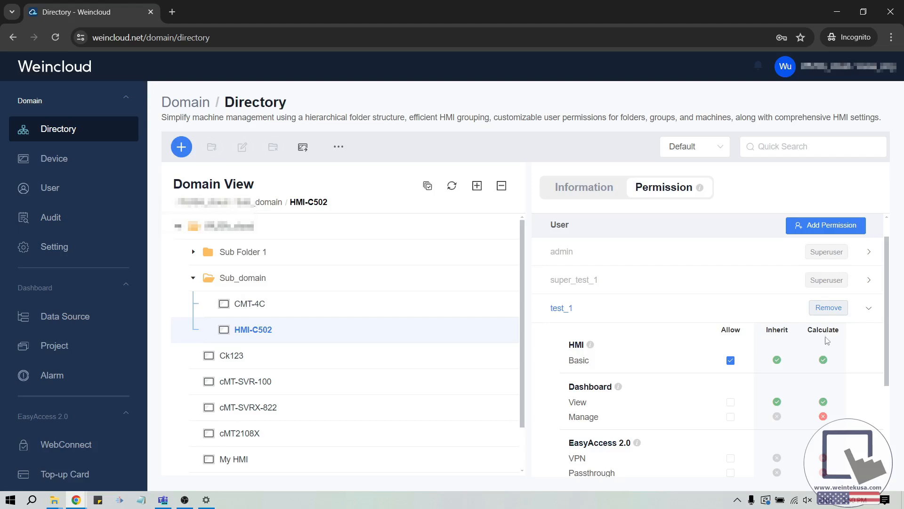
{"action": "mouse_move", "coordinate": [742, 403]}
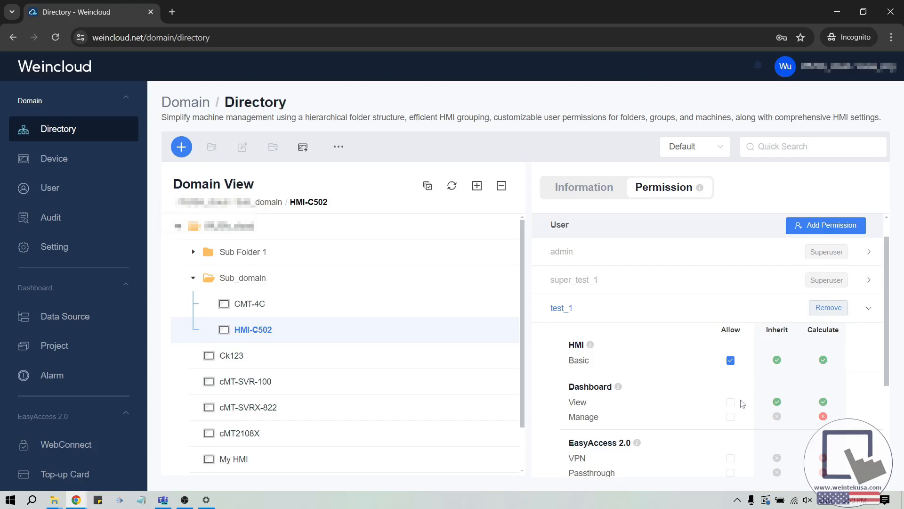
{"action": "scroll", "scroll_direction": "down", "scroll_amount": 3}
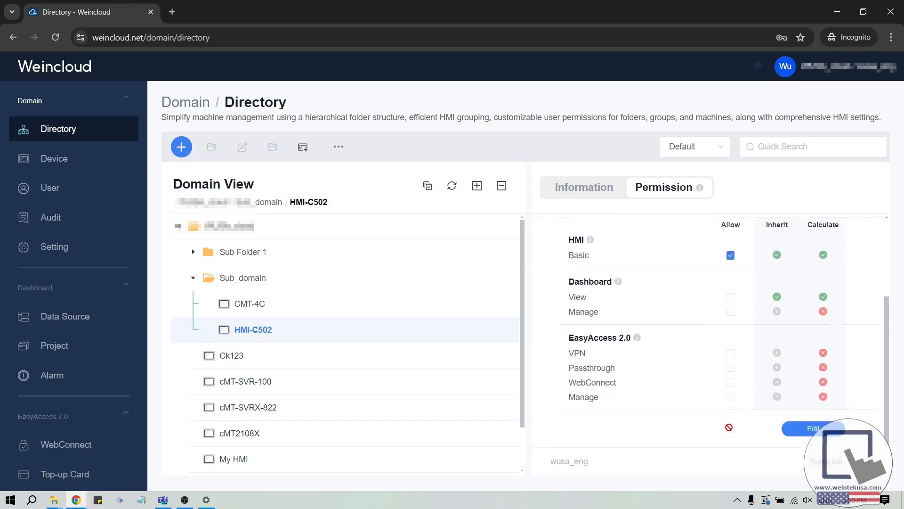
{"action": "left_click", "coordinate": [813, 427]}
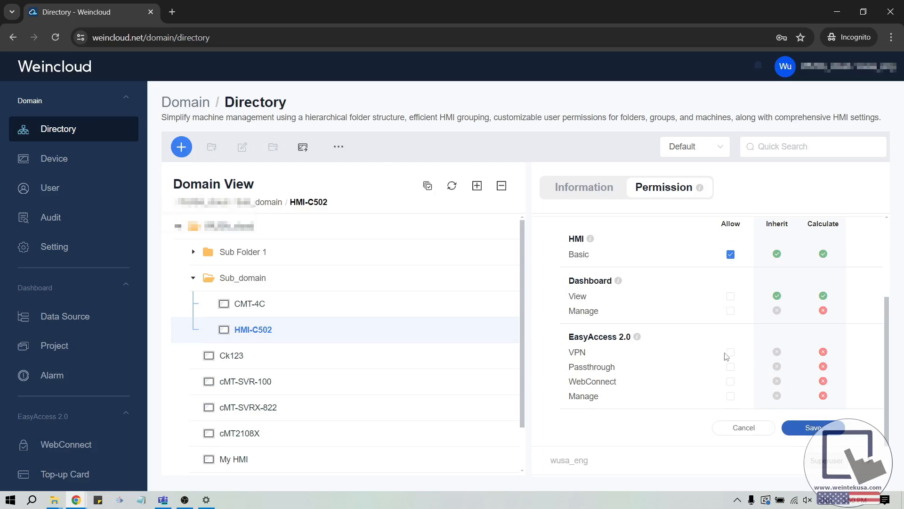
{"action": "left_click", "coordinate": [730, 352]}
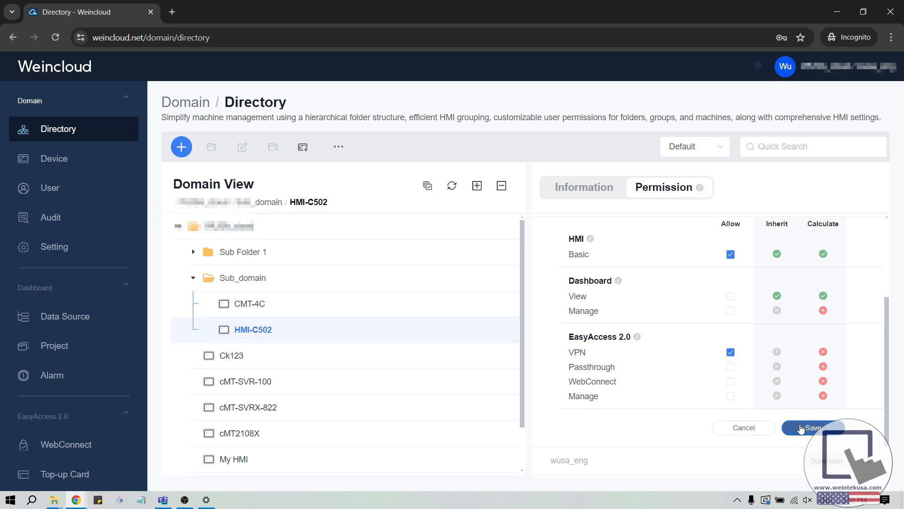
{"action": "left_click", "coordinate": [813, 427]}
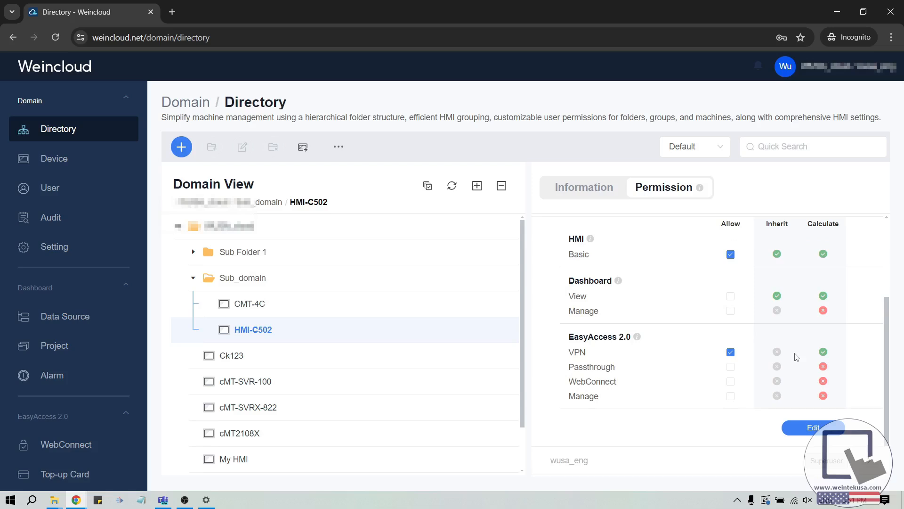
{"action": "mouse_move", "coordinate": [546, 279]}
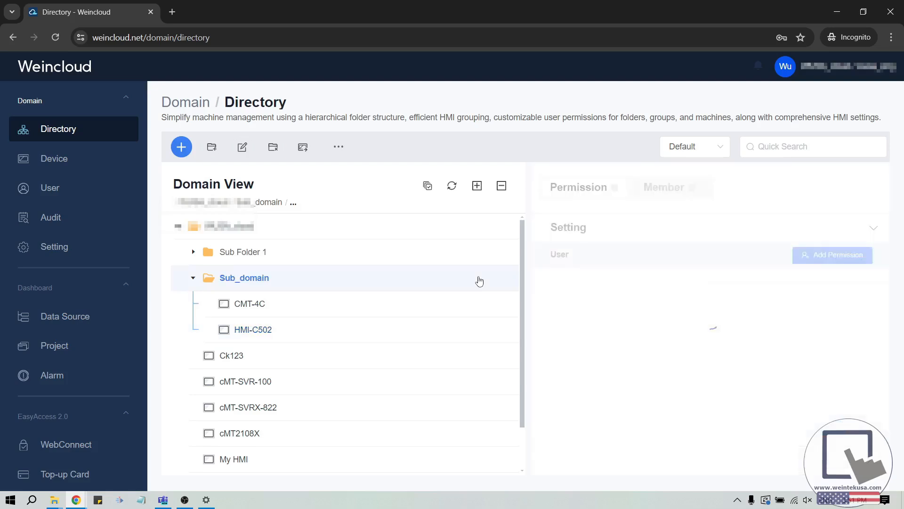
Step: Grant test_1 the Subdomain Superuser role on the Sub_domain folder and save
{"action": "left_click", "coordinate": [244, 278]}
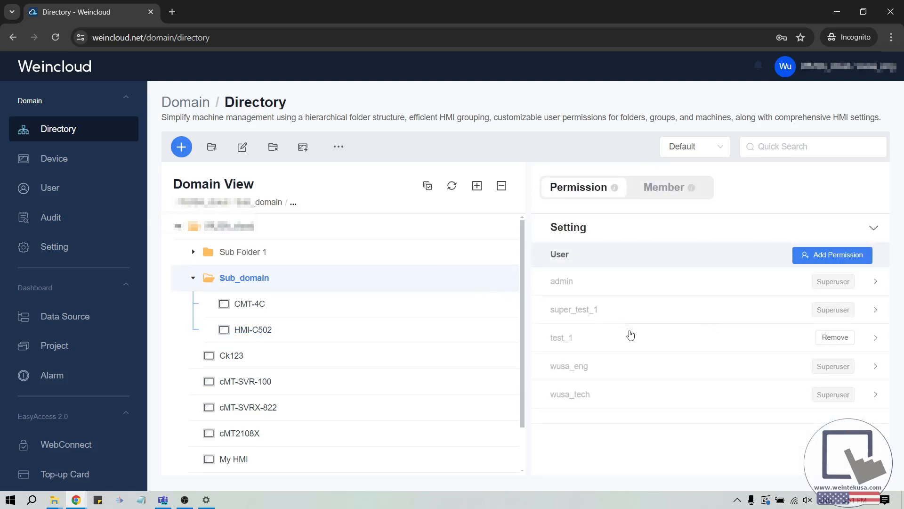
{"action": "mouse_move", "coordinate": [631, 338]}
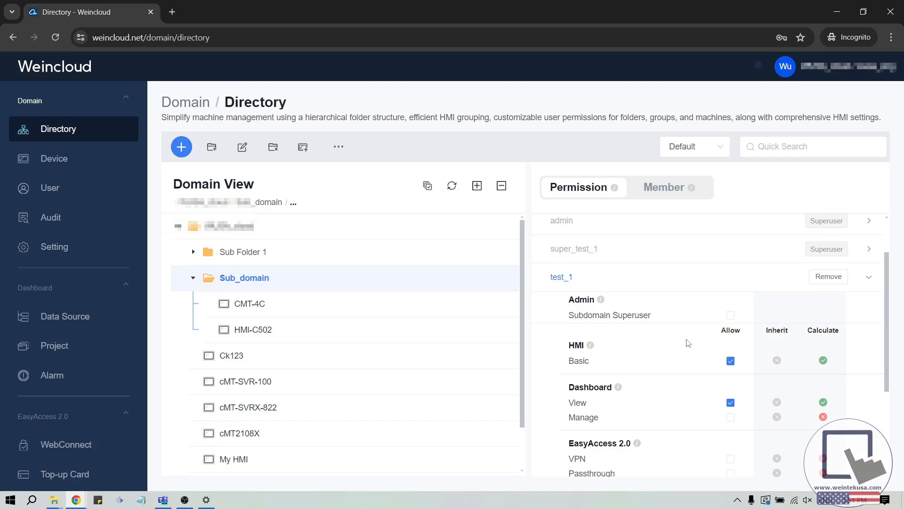
{"action": "scroll", "scroll_direction": "down", "scroll_amount": 3}
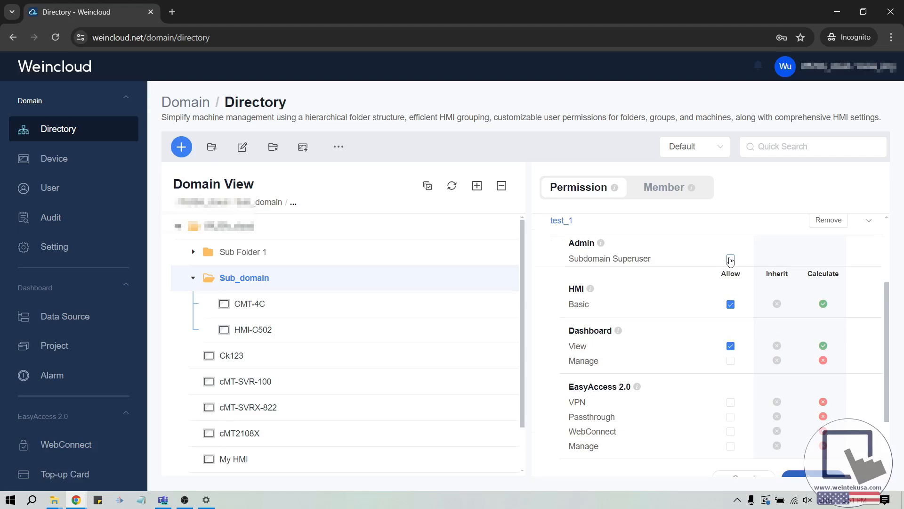
{"action": "left_click", "coordinate": [730, 258]}
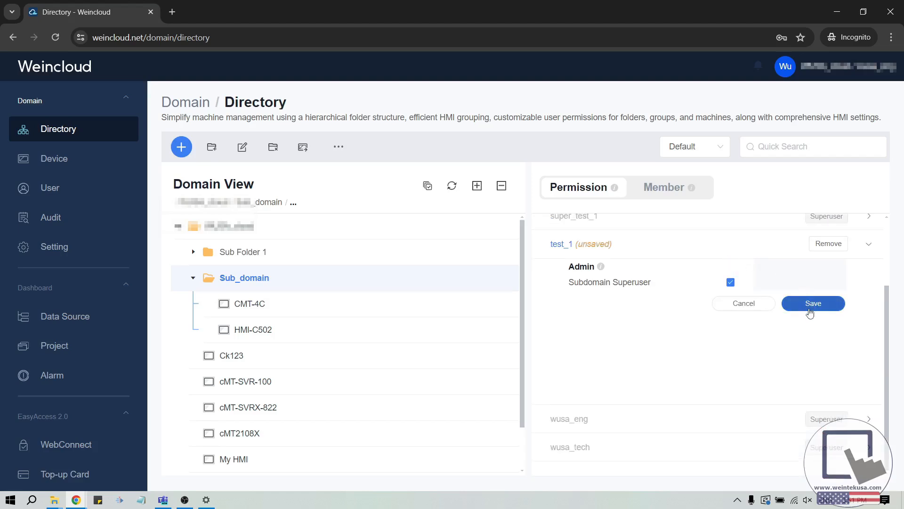
{"action": "left_click", "coordinate": [814, 304]}
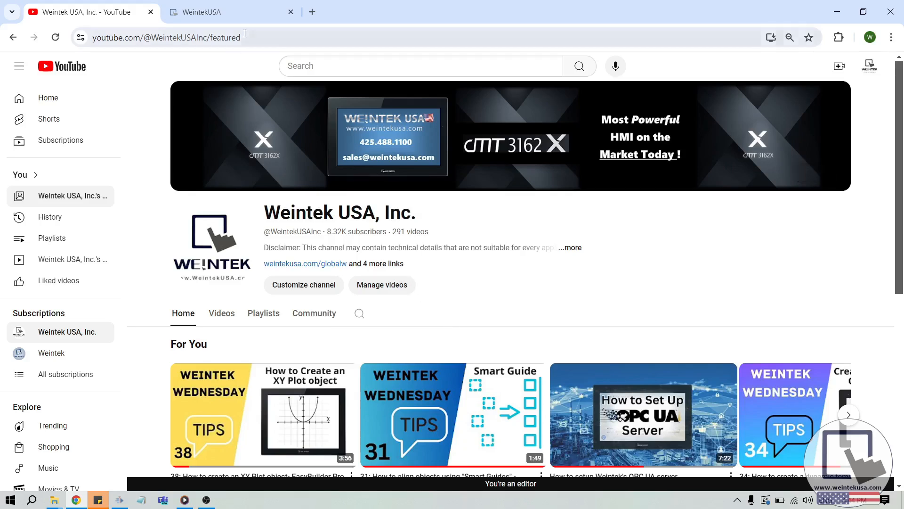
Step: Switch the browser to the Weintek USA Forum tab
{"action": "left_click", "coordinate": [211, 13]}
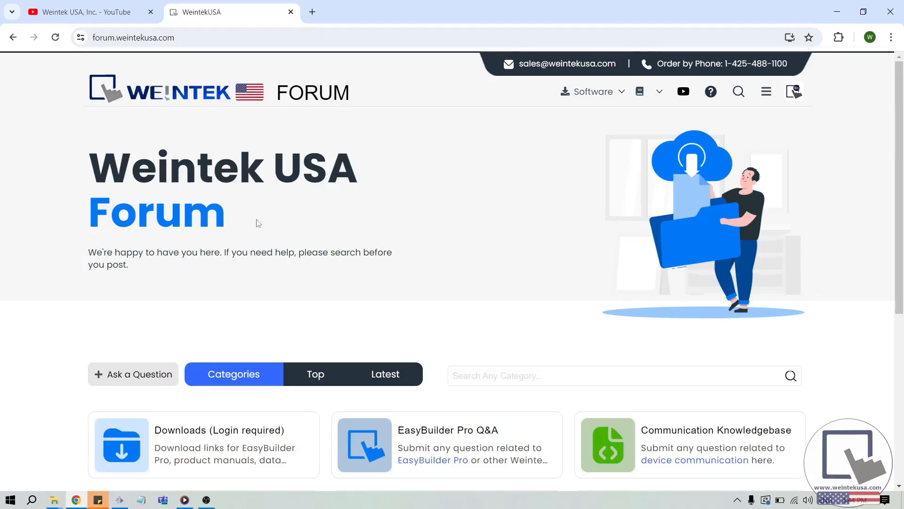
{"action": "mouse_move", "coordinate": [311, 288]}
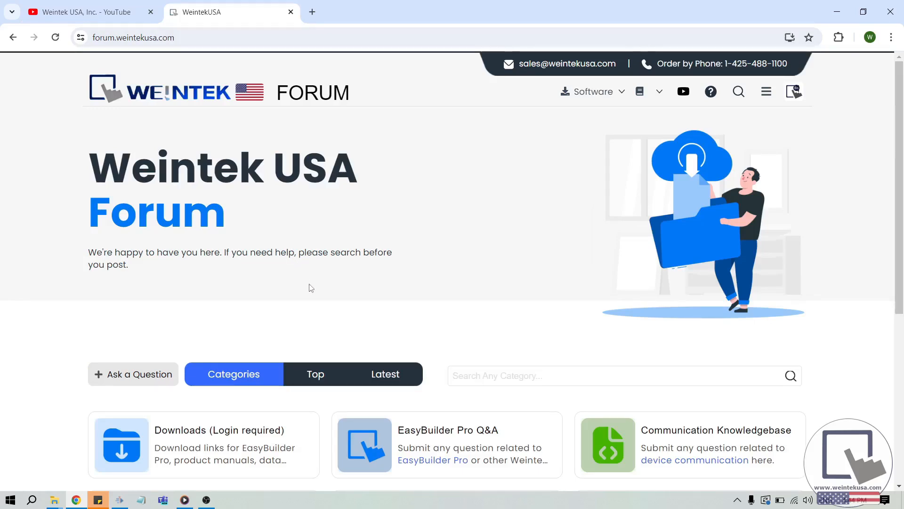